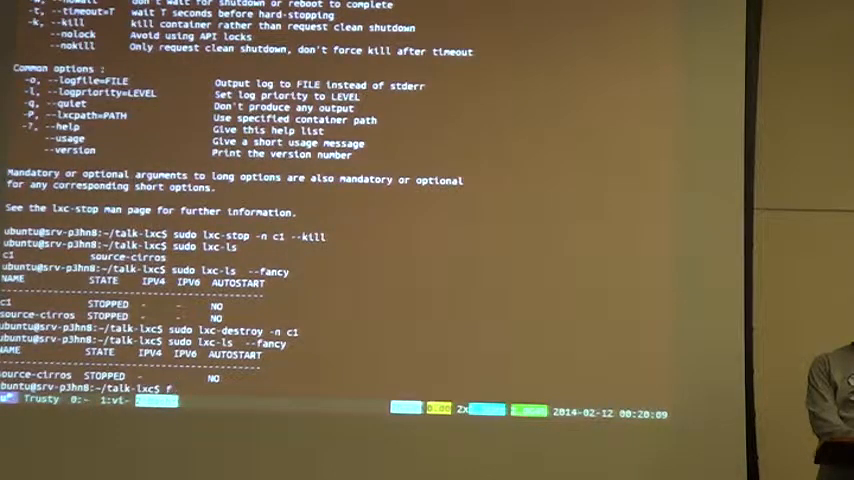
- Search for /var/lib/lxc/cir with find, which reports no such file, then view the c1 console
text(find /var/lib/lxc/ctr)
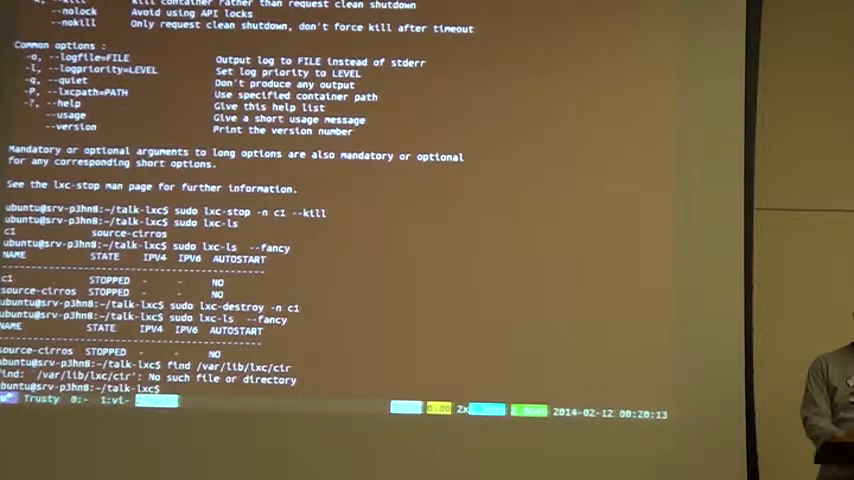
text(find /var/lib/lxc/)
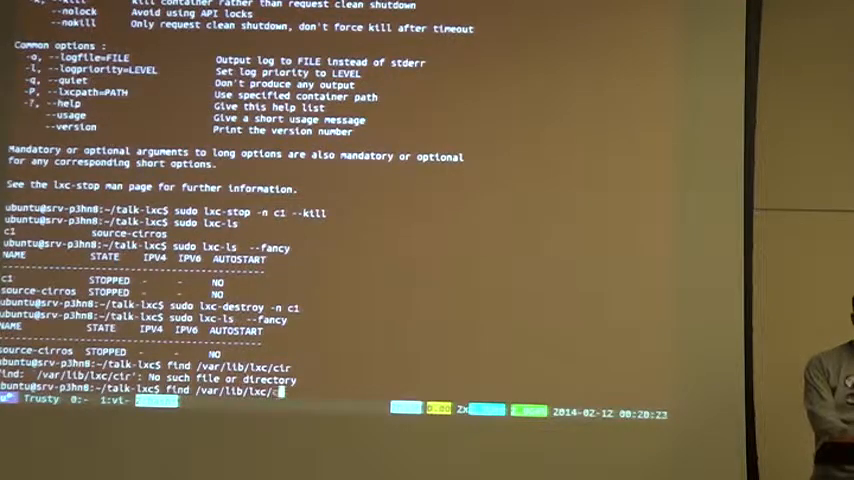
text(cd /)
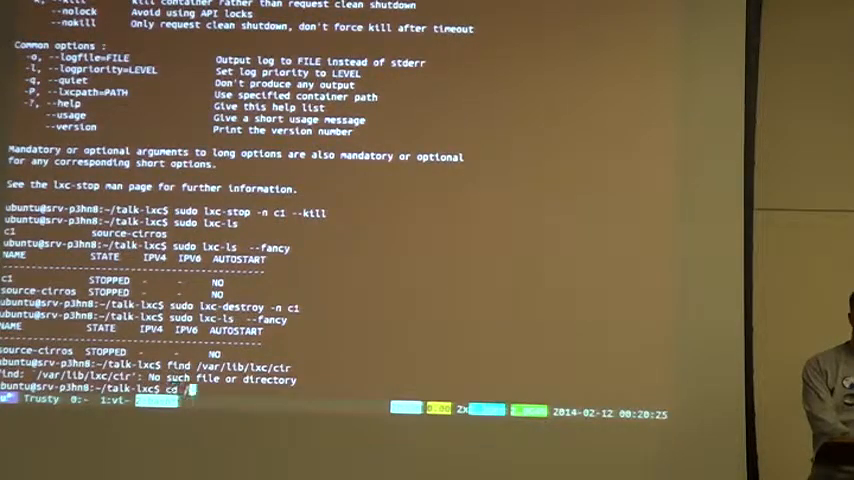
text(/var/lib/)
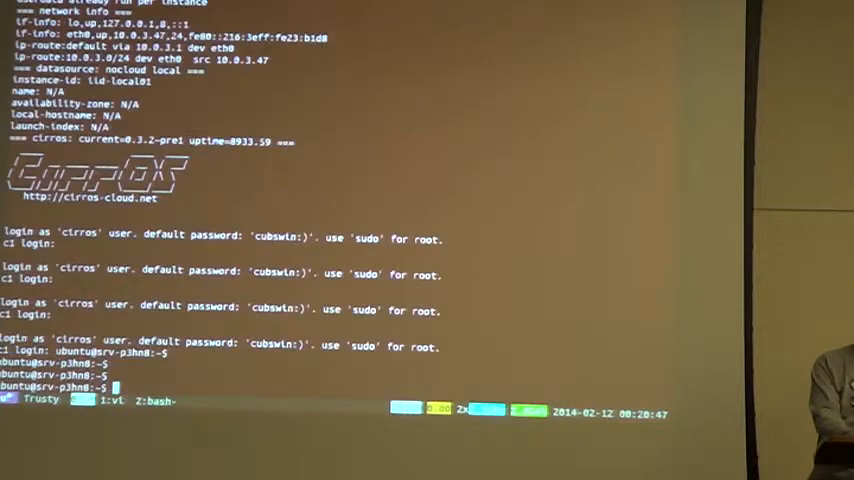
- Recreate c1 as a snapshot clone of source-cirros and return to shell window 0
text(sudo lxc-create --template=cirros -n source-cirros -- --version=devel)
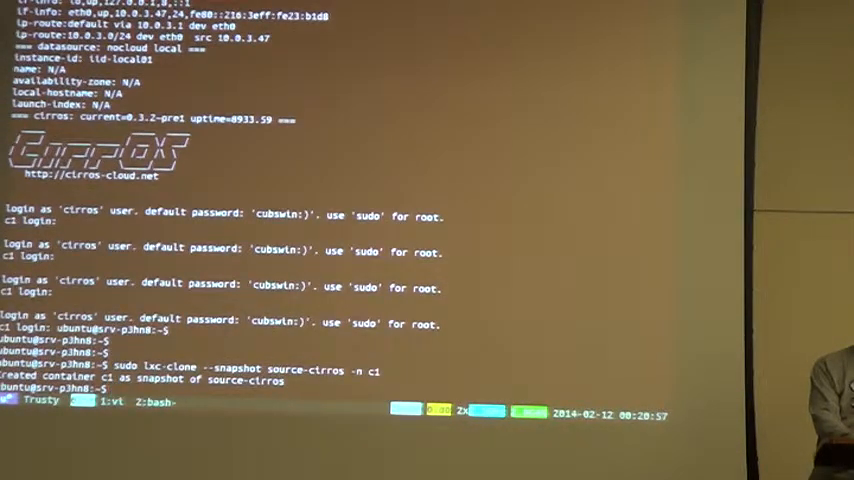
text(sudo lxc-start -n c1)
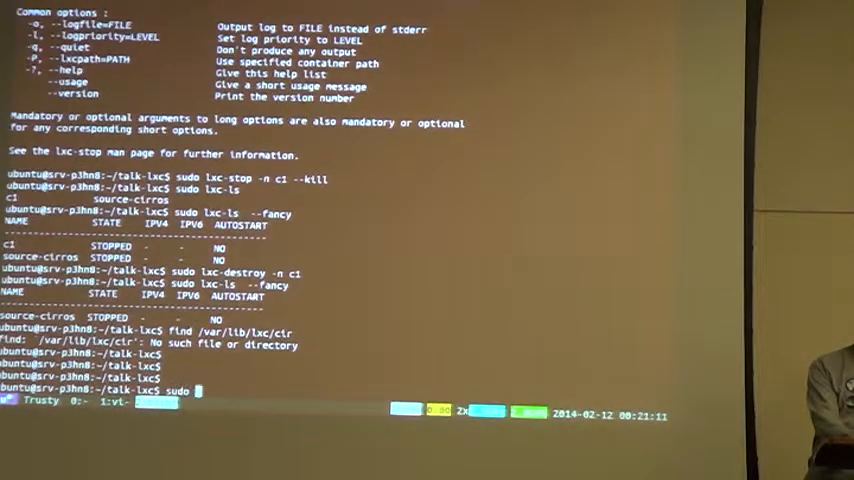
- List /var/lib/lxc showing c1 and source-cirros, then log into c1 as cirros
text(find /var/libq)
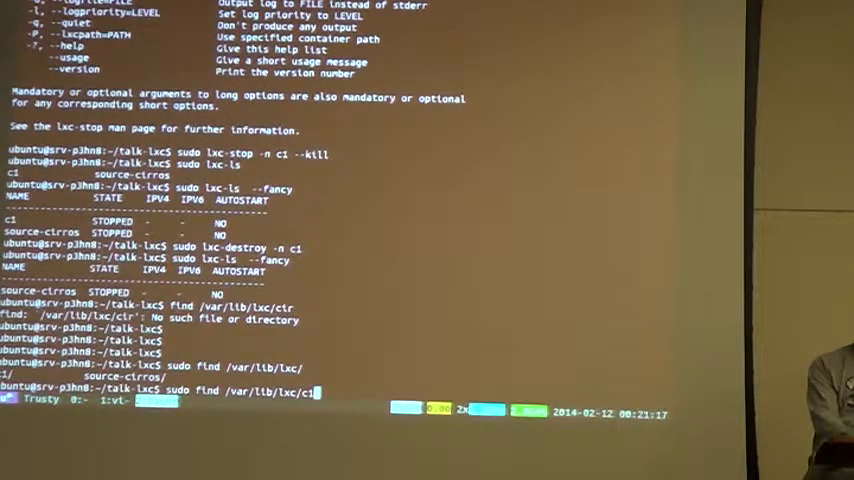
text(delta0/)
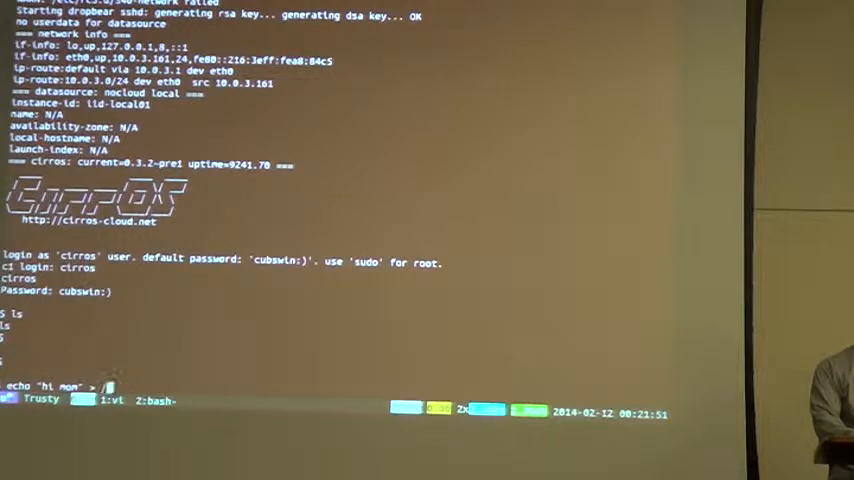
- In the c1 console, write "hi mom" to a test file with echo piped into tee
key(Return)
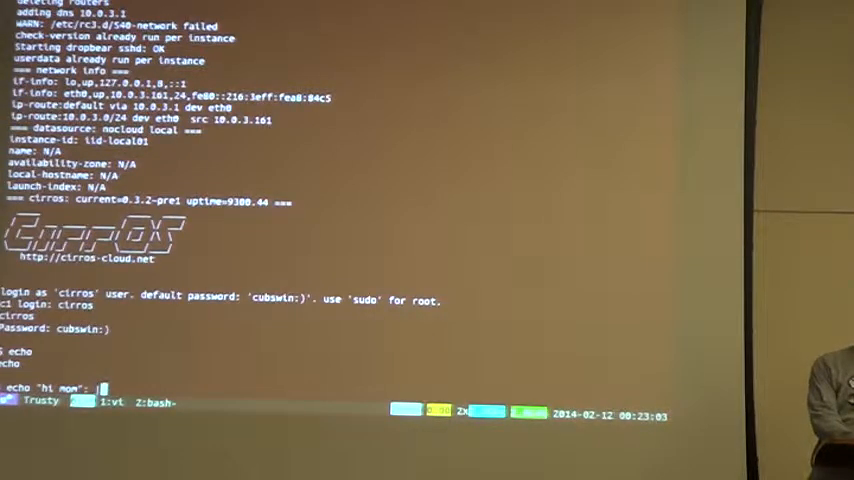
text(| tee)
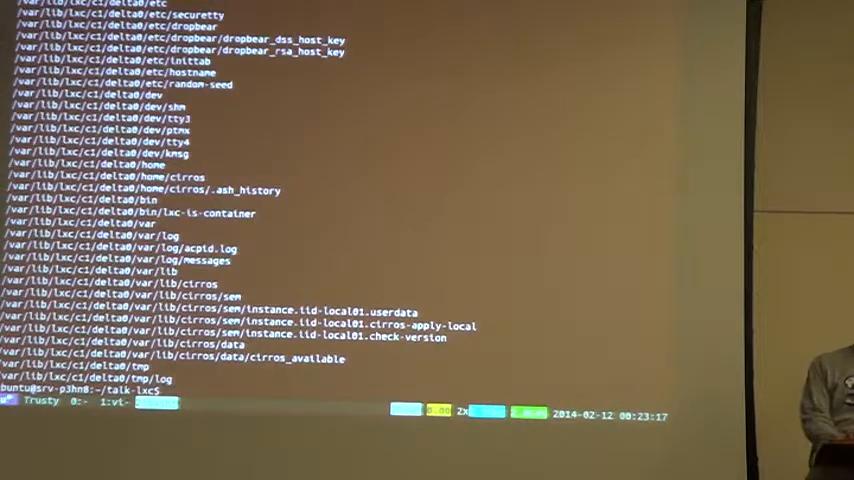
- Find the foo file in c1's delta0 snapshot, then view the Hello World and Download Template slides
text(sudo find /var/lib/lxc/c1/delta0/r)
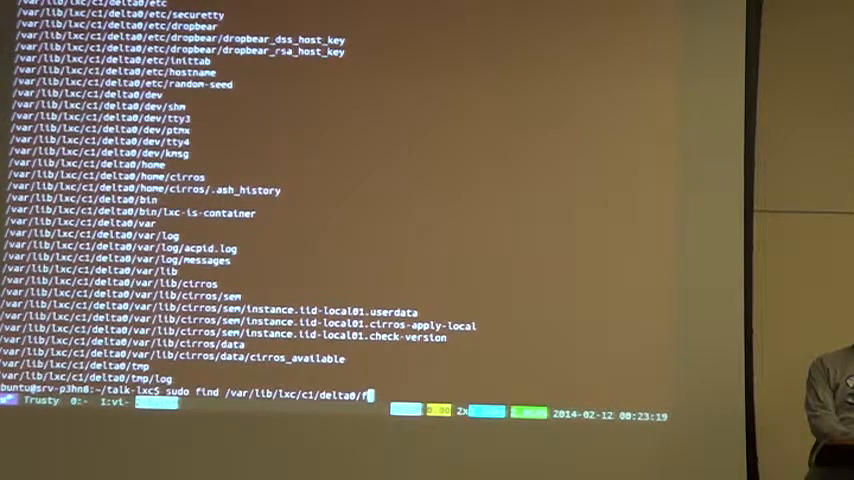
key(Return)
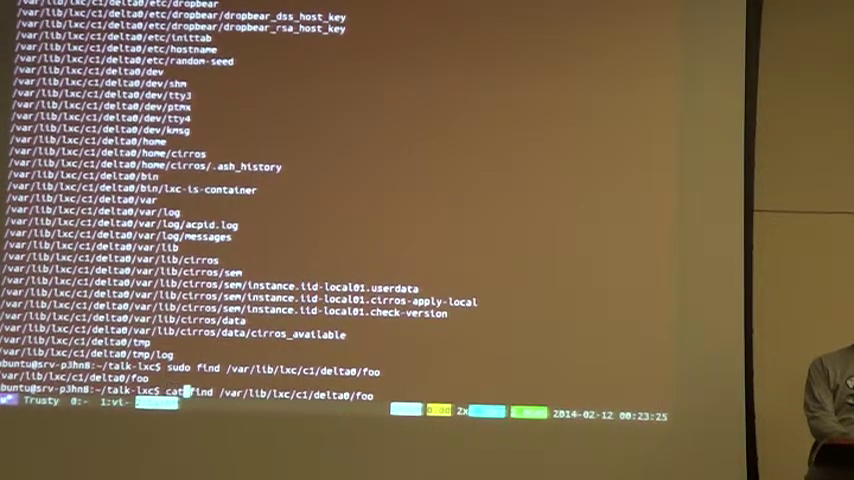
key(Return)
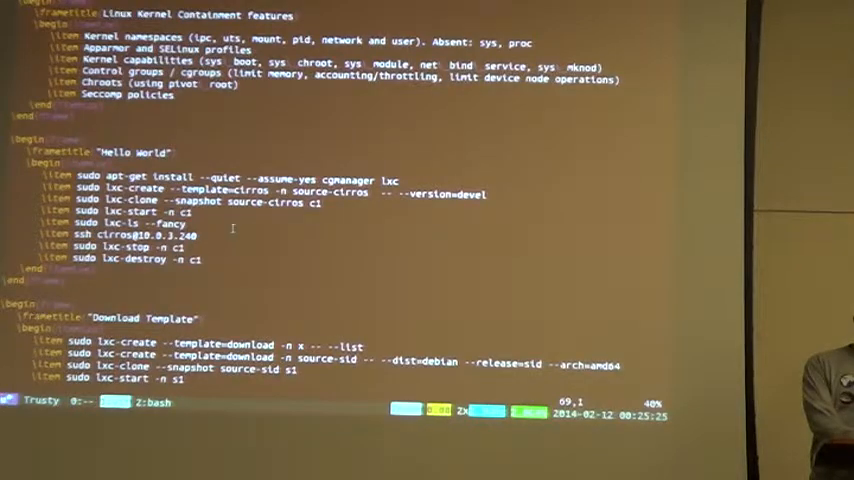
- List the download template's images using sudo lxc-create --template=download -n x -- --list
scroll(down, 3)
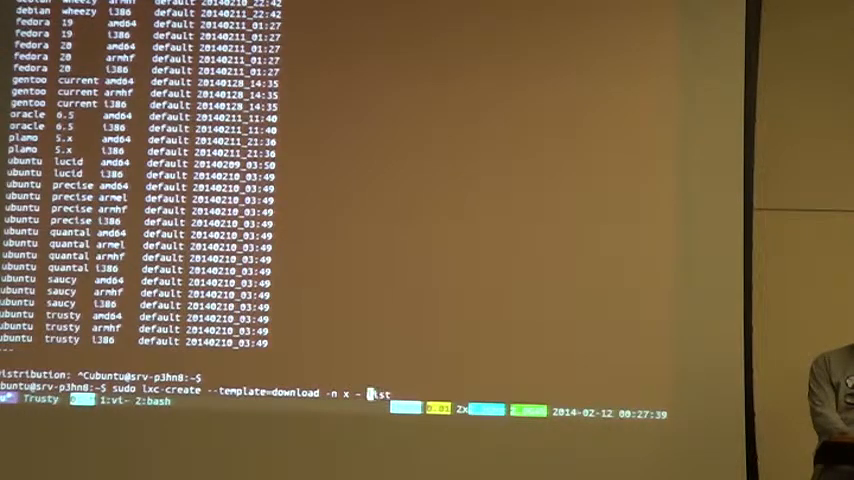
- Rerun the download template --list command for container x, which ends in a creation failure
text(-list)
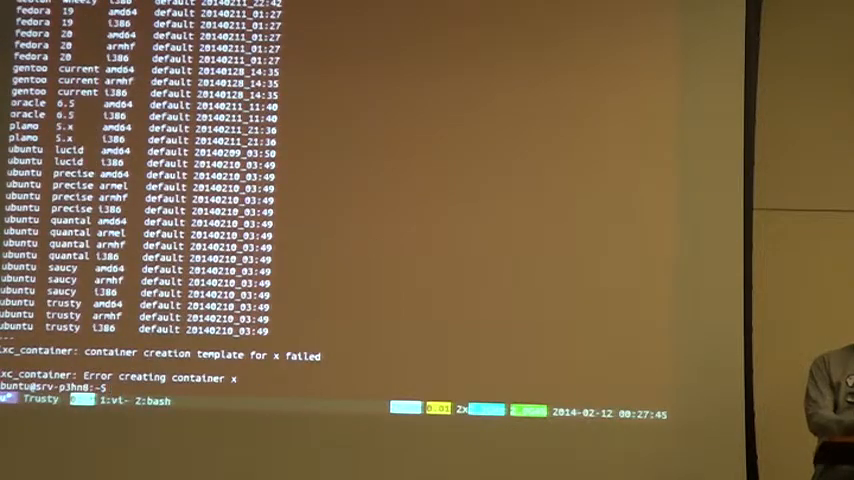
text(sudo lxc-create --template=download -n x -- --list)
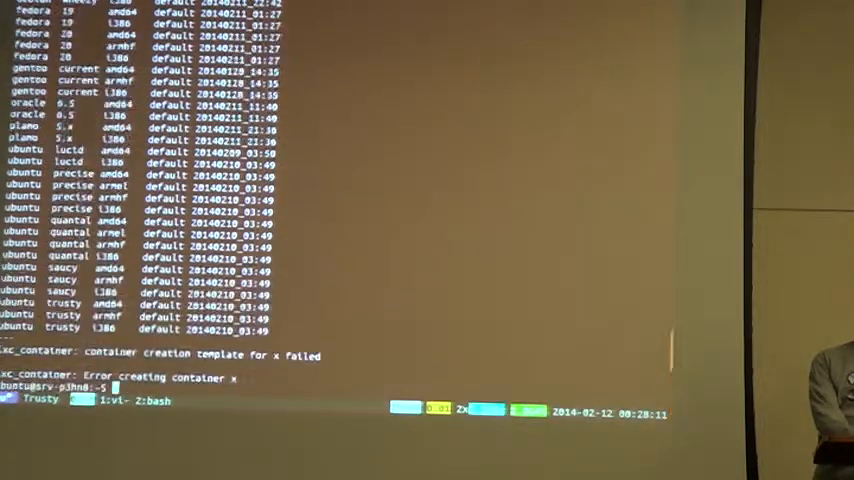
- Create container x from the CentOS 6 amd64 download image using --dist=centos --release=6
text(sudo lxc-create --template=download -n x -- --list)
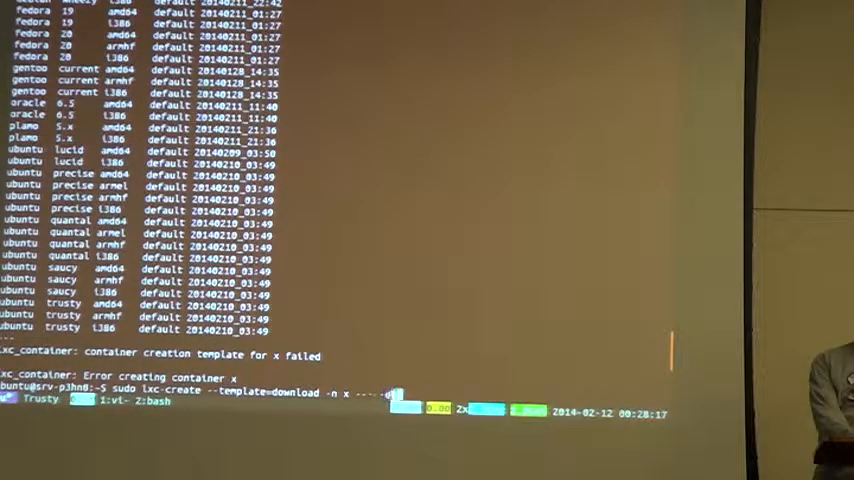
text(-distribution=cen)
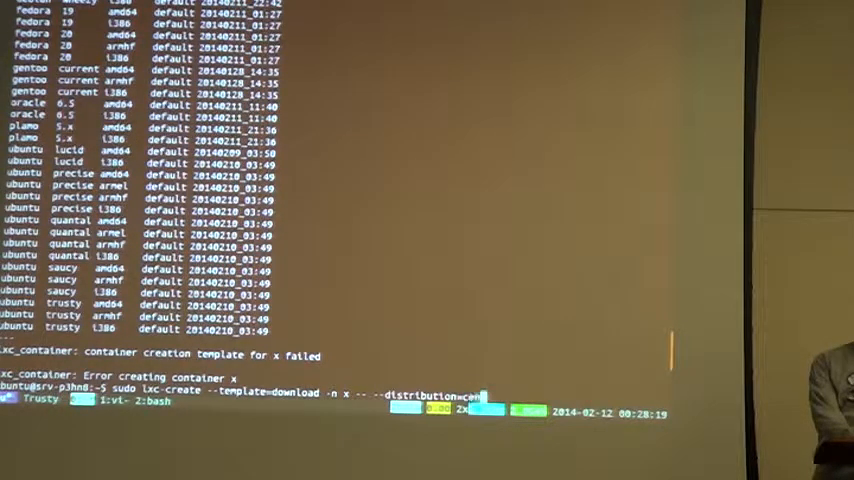
text(=centos --release=6 --arch=amd64)
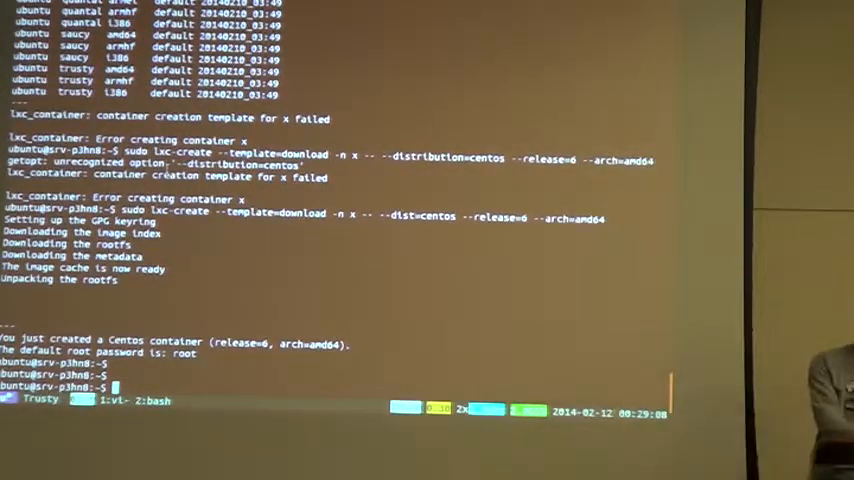
text(sudo lxc-create)
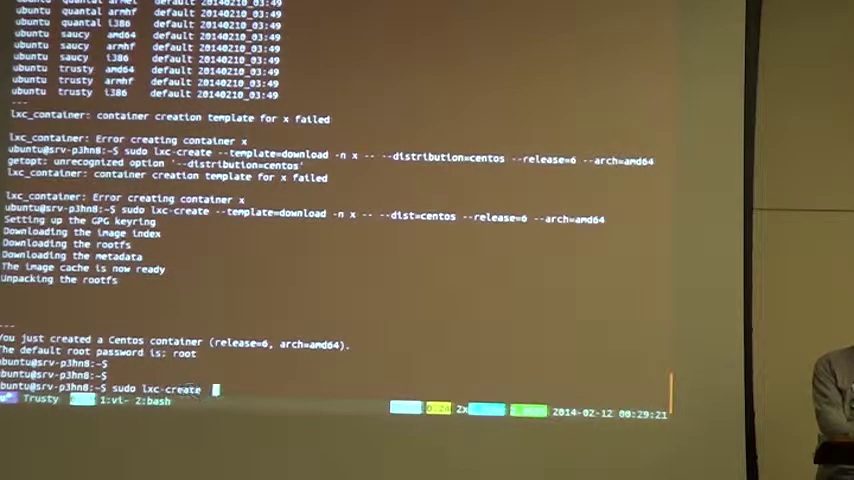
text(-t)
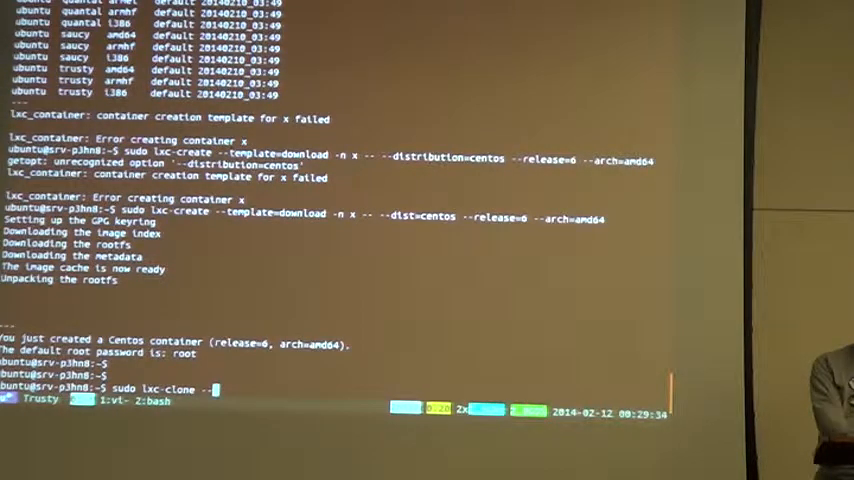
- List /var/lib/lxc in another window, showing c1, source-cirros, x and x1
text(x)
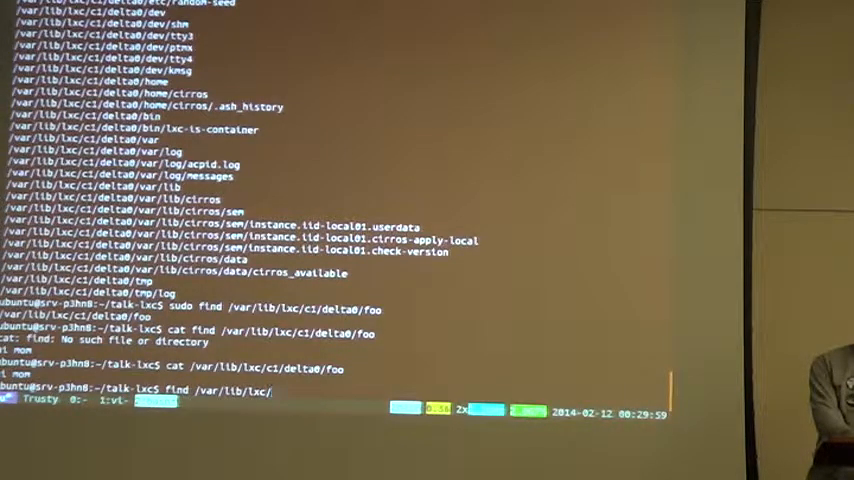
key(Return)
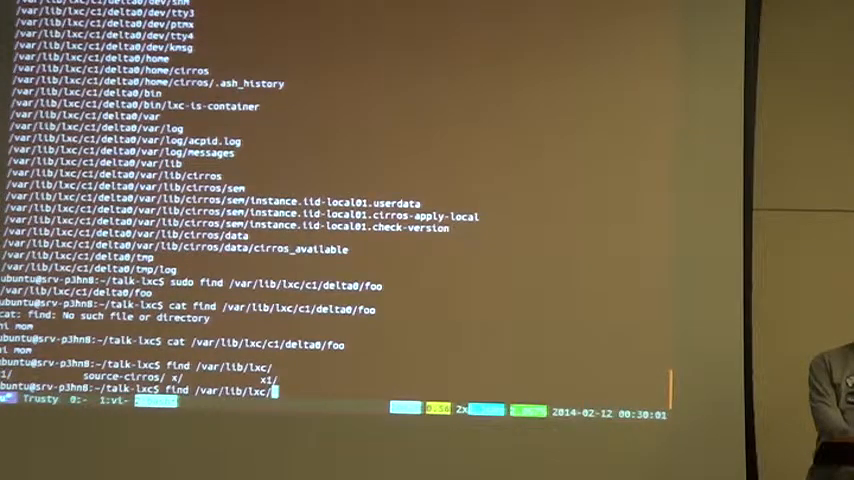